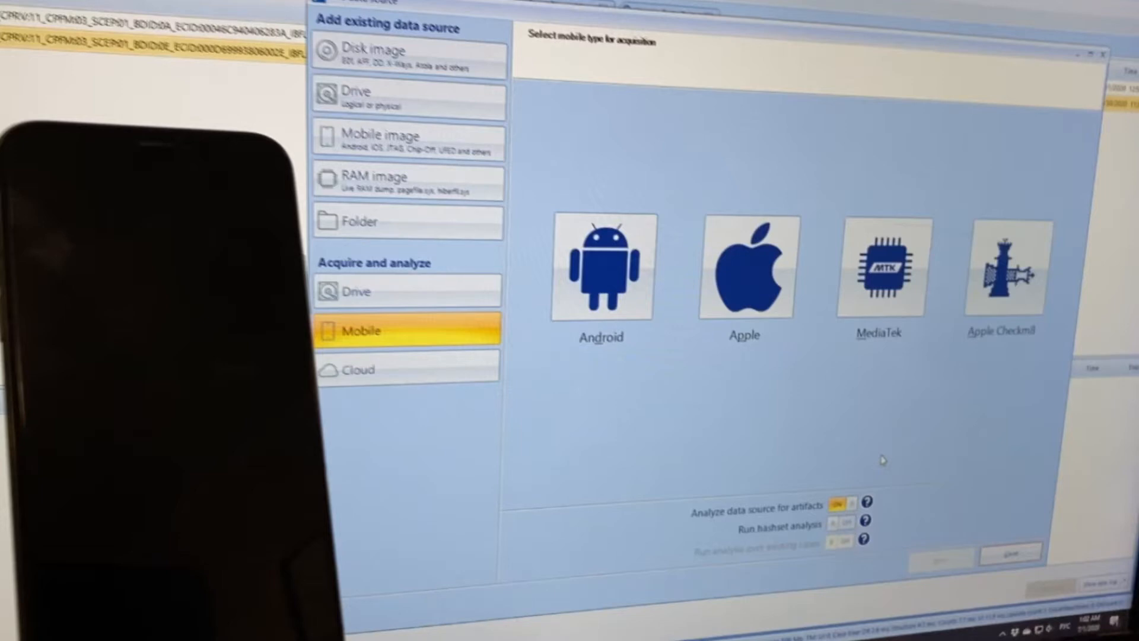
Choose Apple Checkm8 acquisition from the Mobile acquisition tiles
left_click(1001, 270)
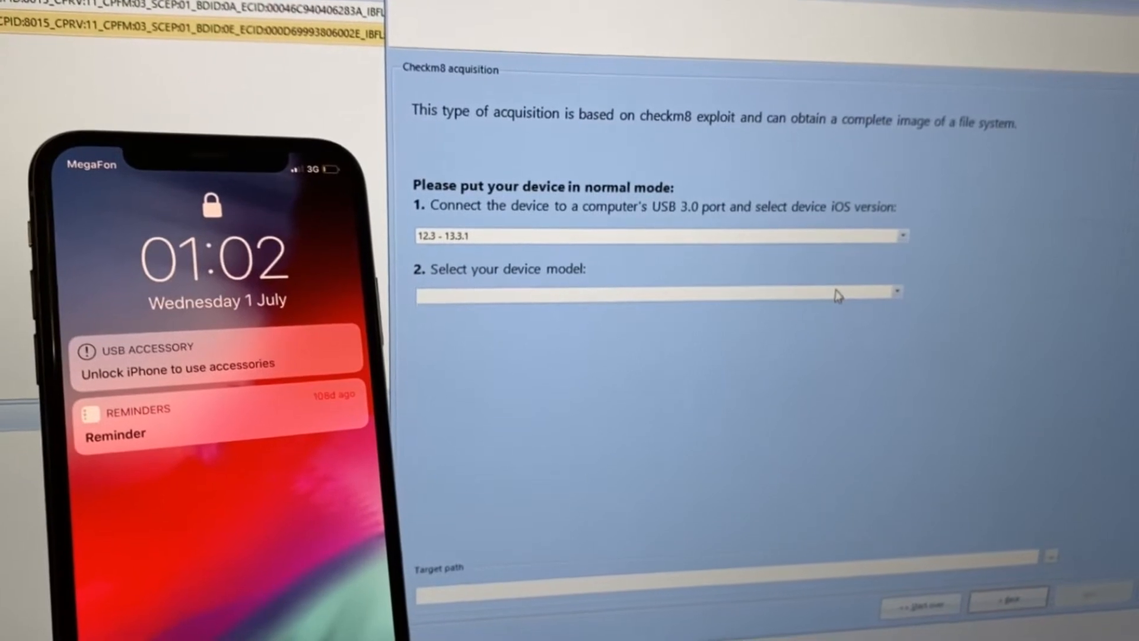
Select iPhone X from the device model list
left_click(896, 292)
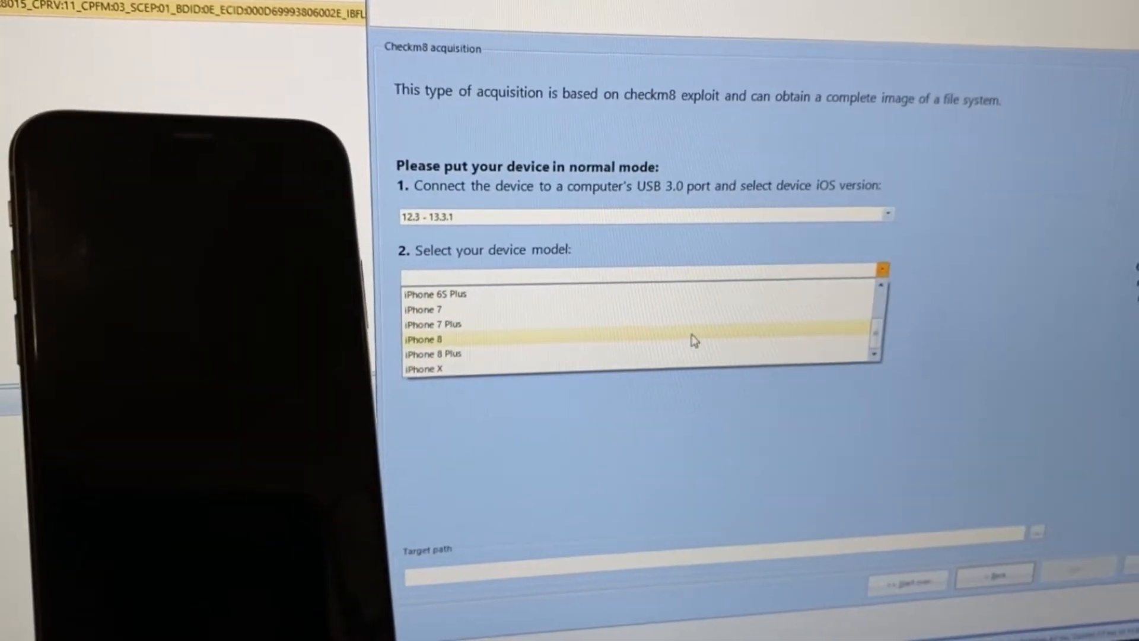
left_click(423, 369)
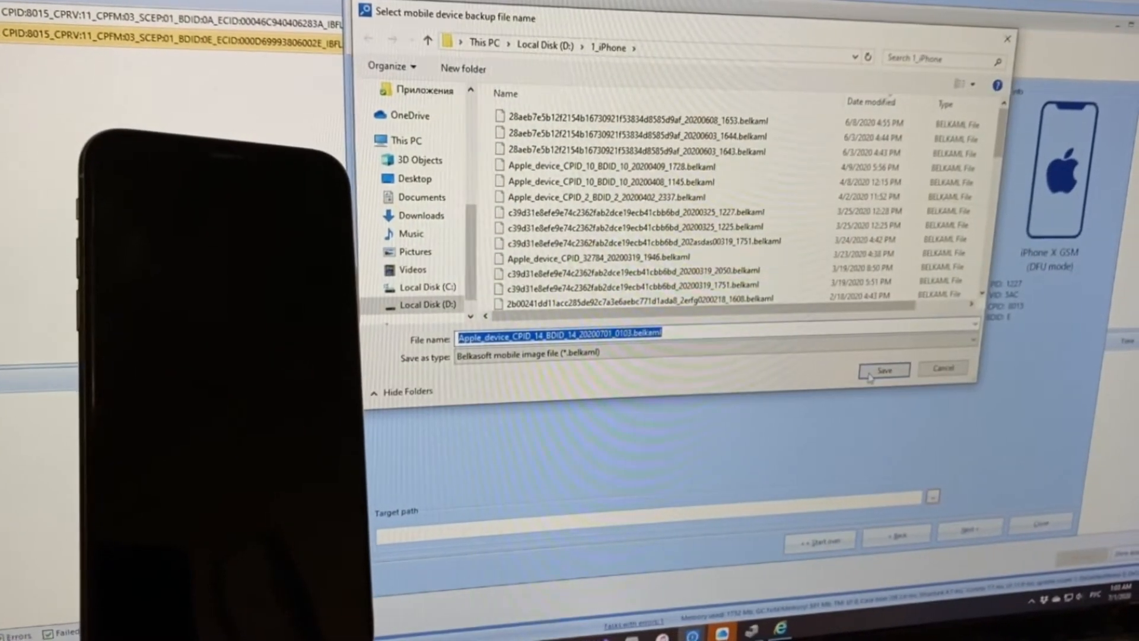
Save the image with the default .belkaml name in D:\1_iPhone and begin acquisition
left_click(883, 368)
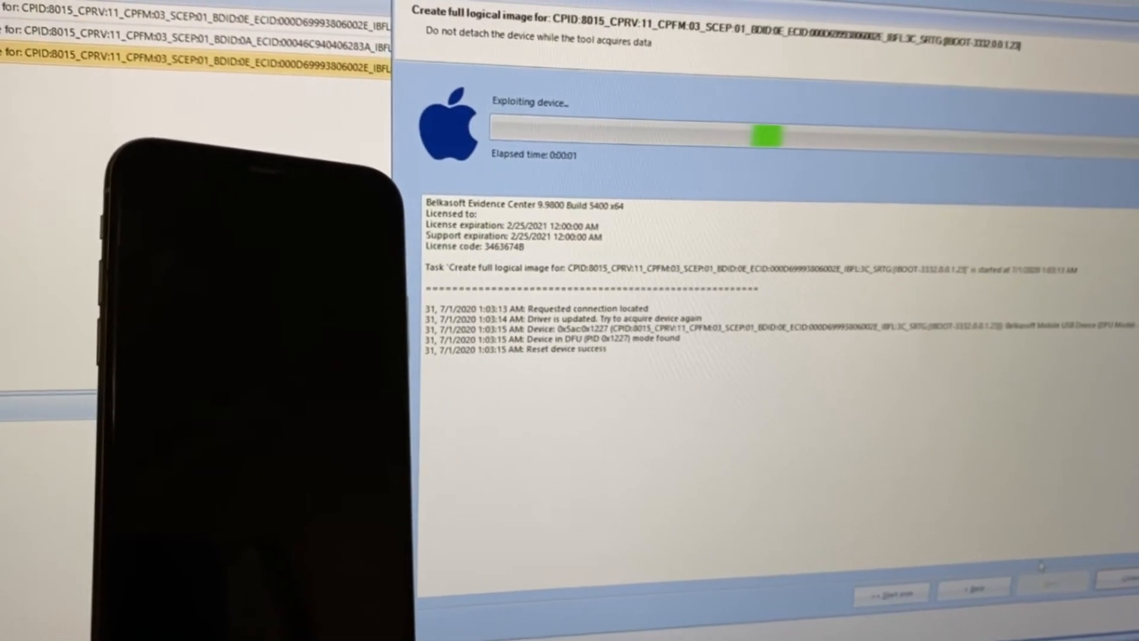